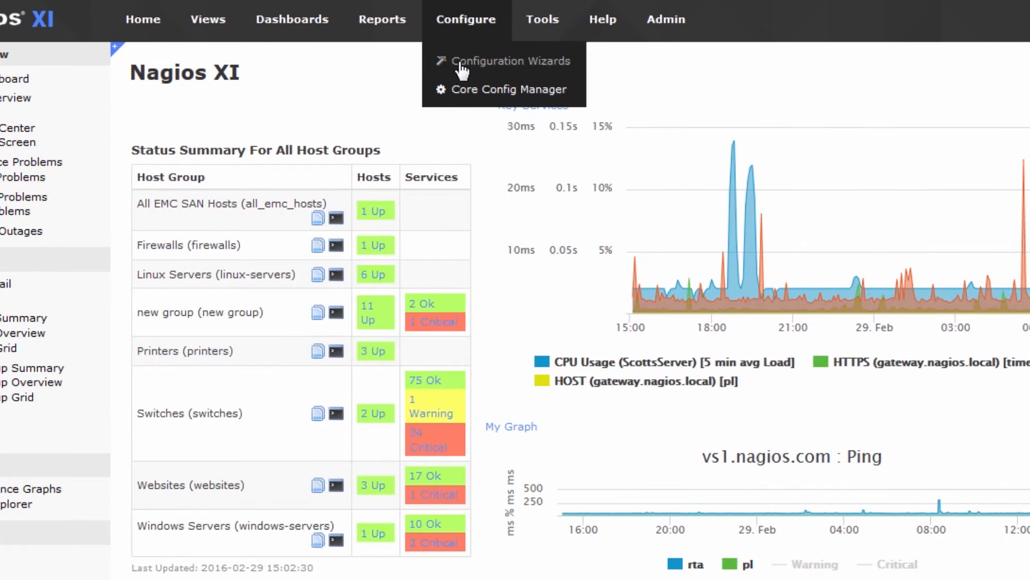
- Search the configuration wizards for 'ldap' and launch the LDAP Server wizard
{"action": "left_click", "coordinate": [511, 61]}
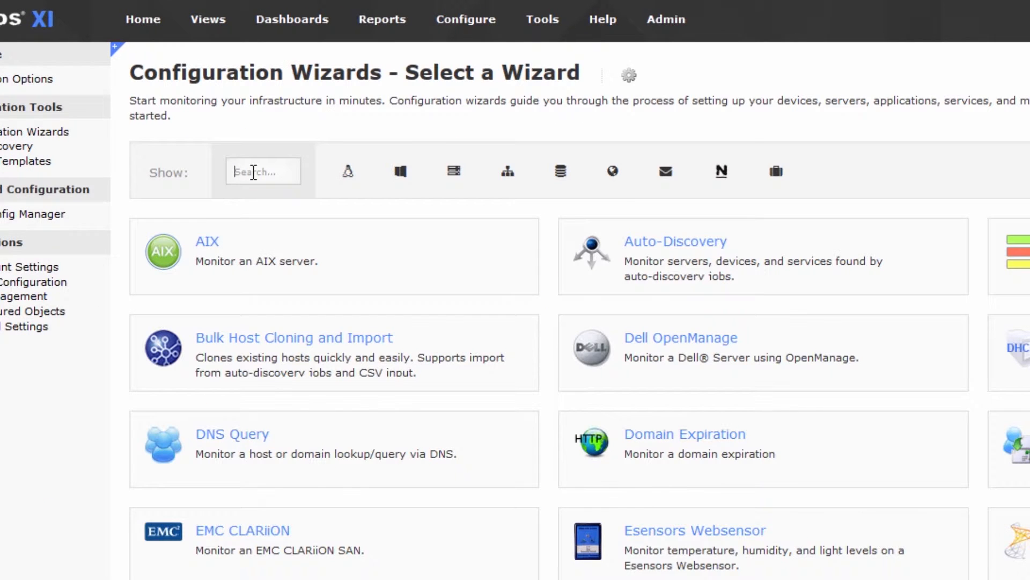
{"action": "type", "text": "ldap"}
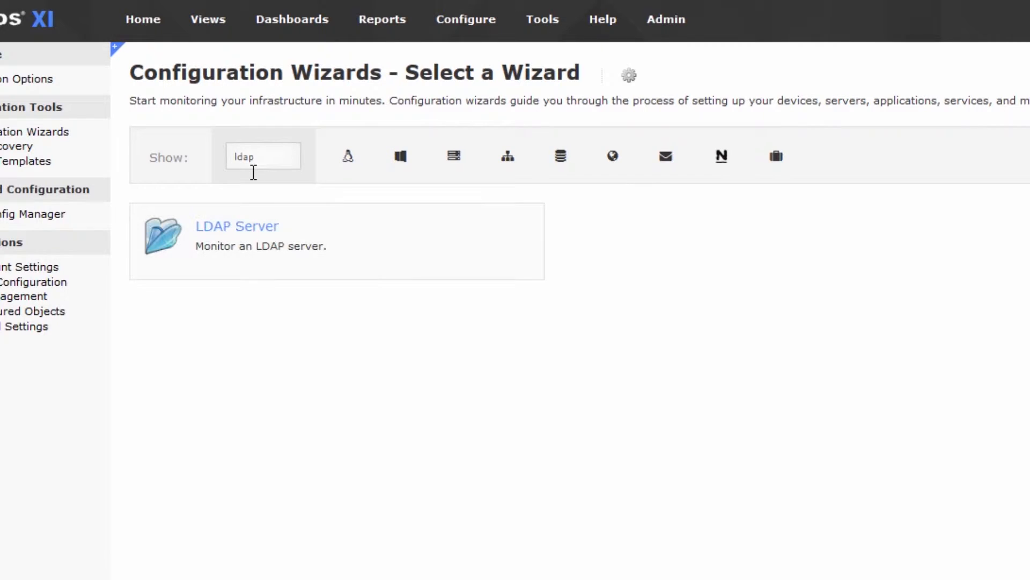
{"action": "left_click", "coordinate": [236, 225]}
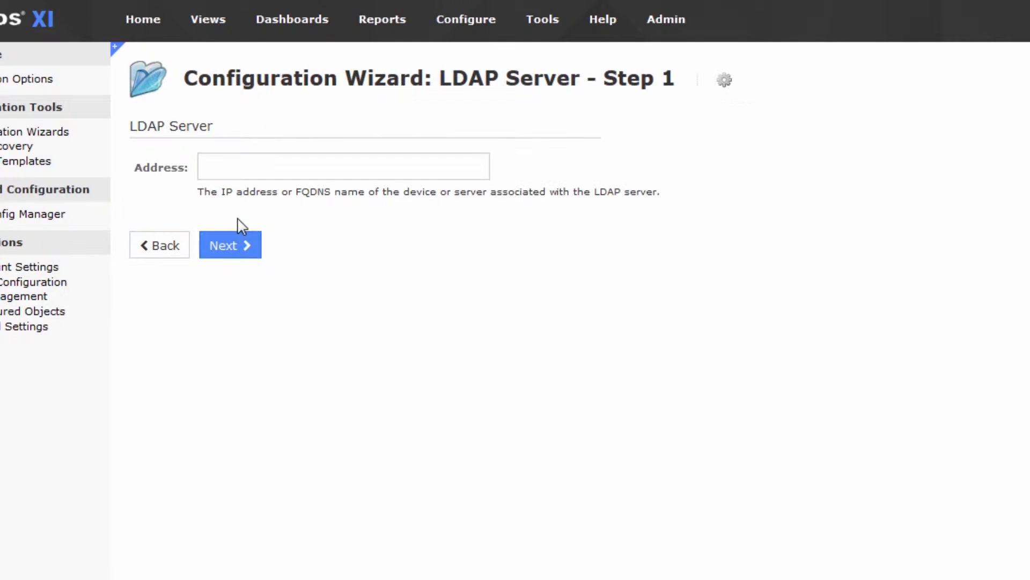
- Enter 192.168.3.253 as the LDAP server address and continue to step 2
{"action": "left_click", "coordinate": [343, 167]}
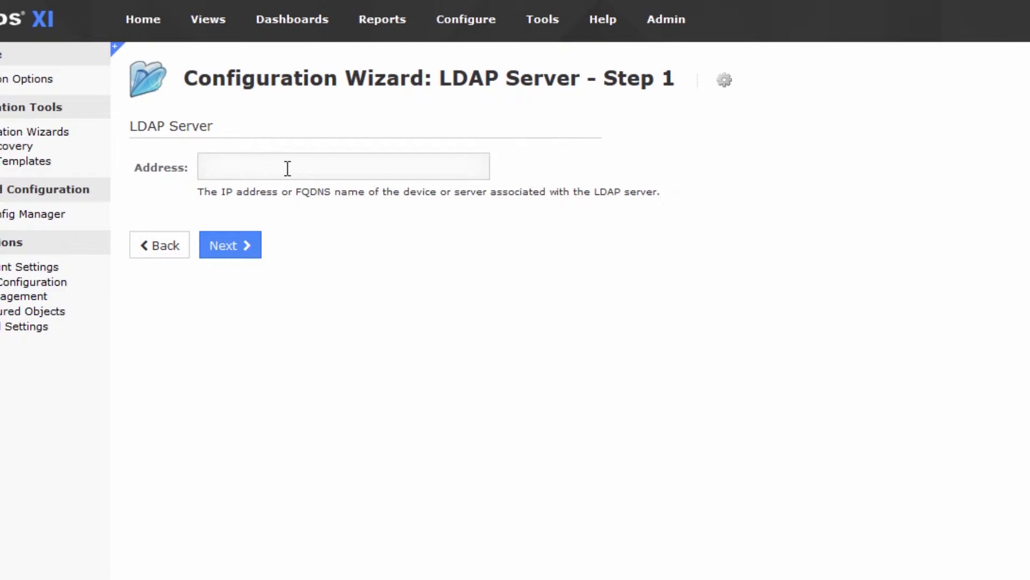
{"action": "type", "text": "192.168.3.2"}
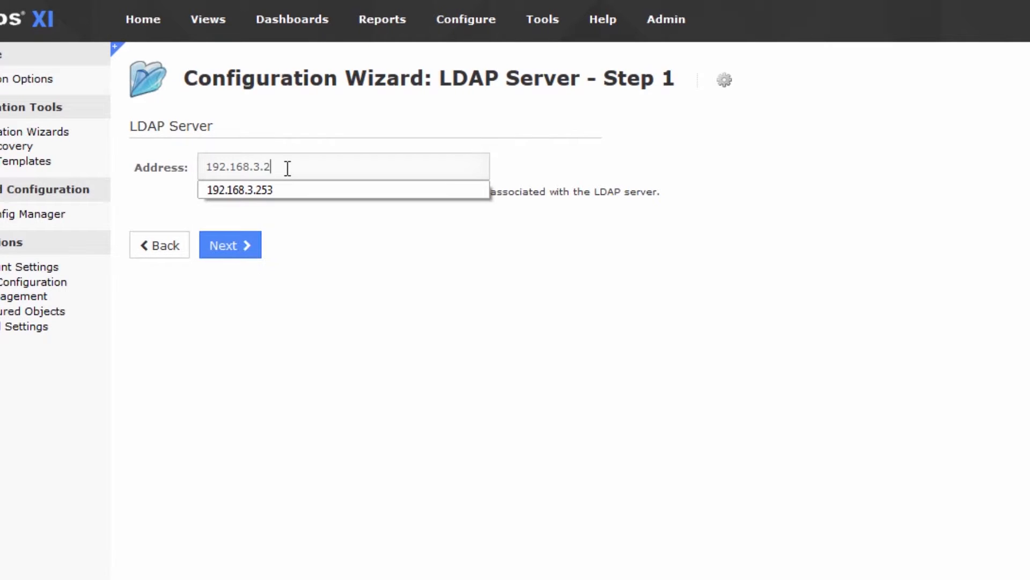
{"action": "left_click", "coordinate": [237, 189]}
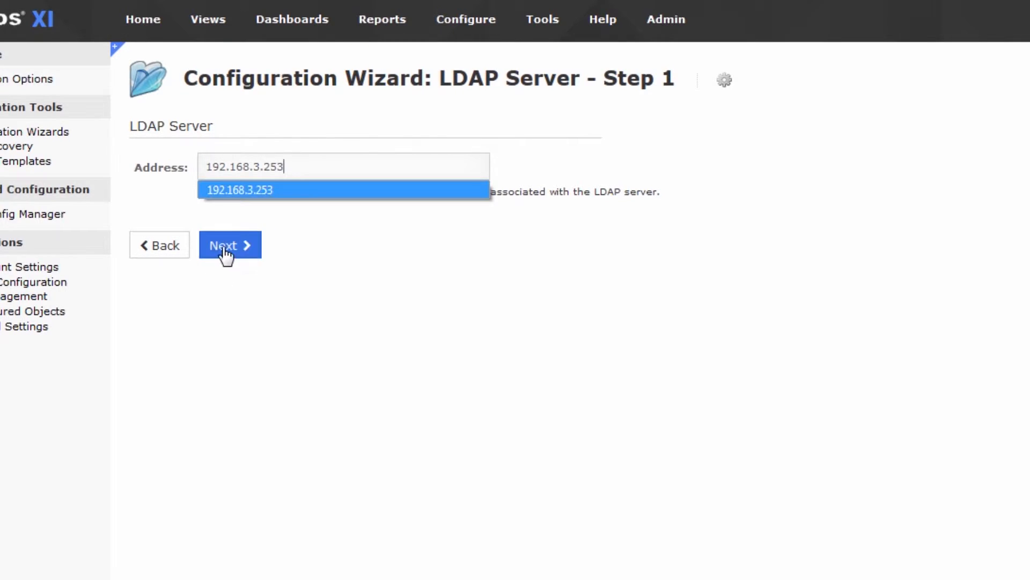
{"action": "left_click", "coordinate": [229, 246]}
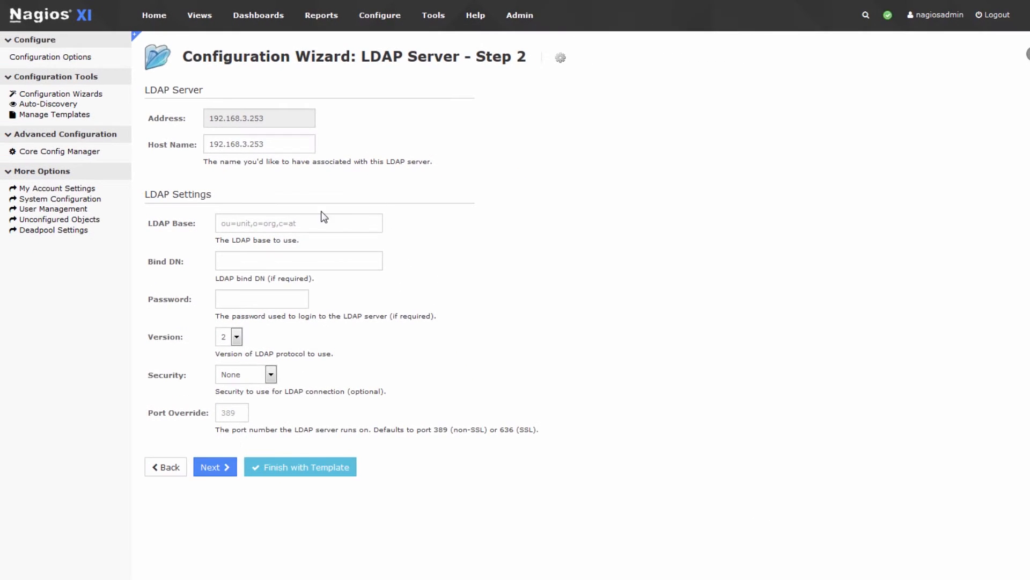
- Set LDAP base to dc=example,dc=com and protocol version 3, then advance to monitoring settings
{"action": "left_click", "coordinate": [298, 222]}
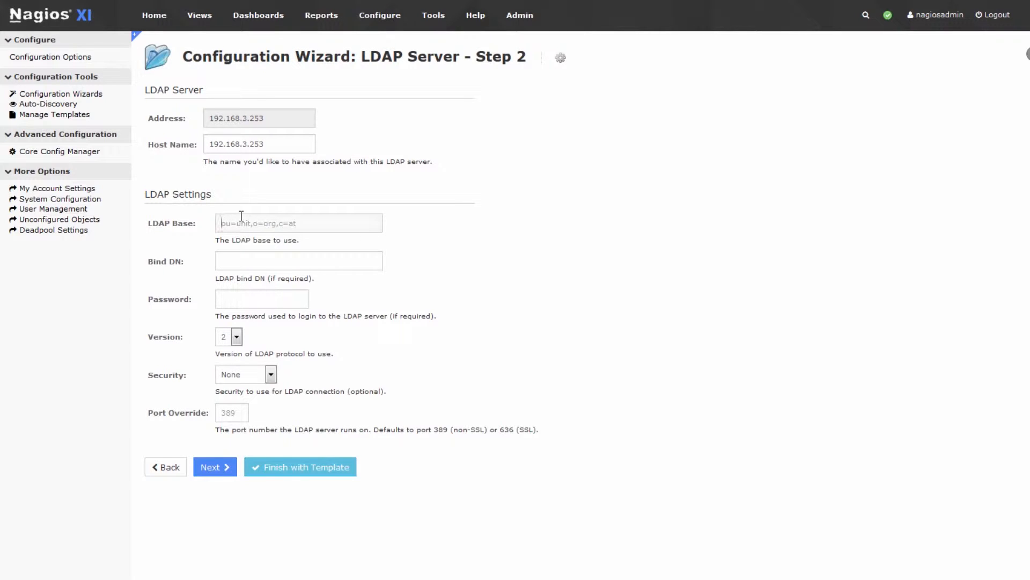
{"action": "type", "text": "dc=example,dc"}
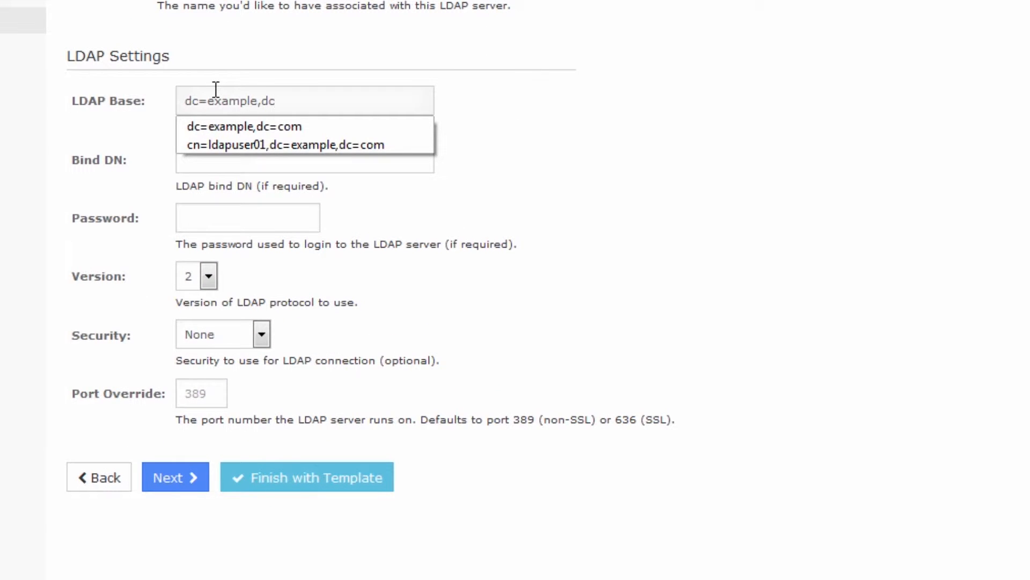
{"action": "left_click", "coordinate": [243, 126]}
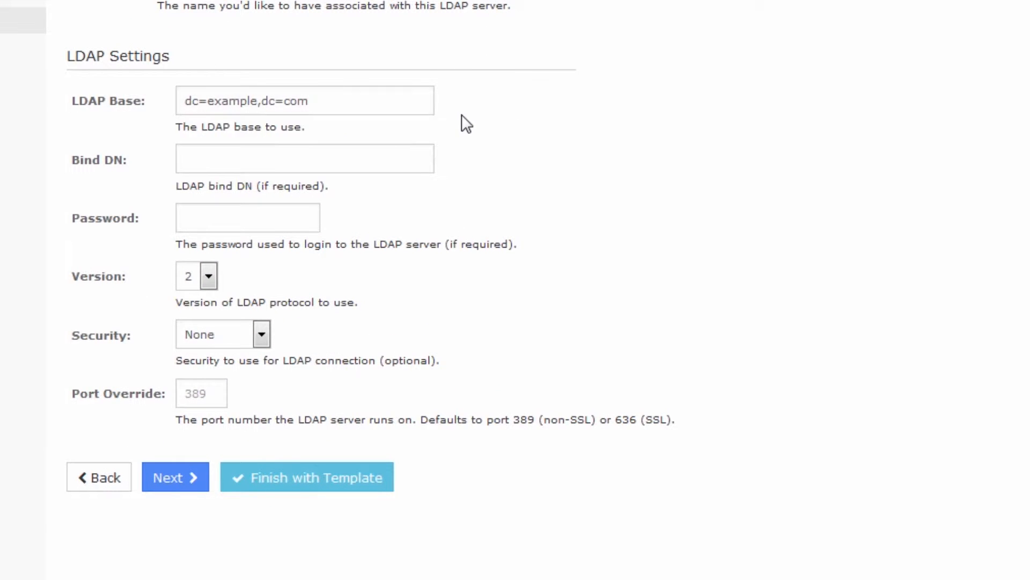
{"action": "left_click", "coordinate": [305, 158]}
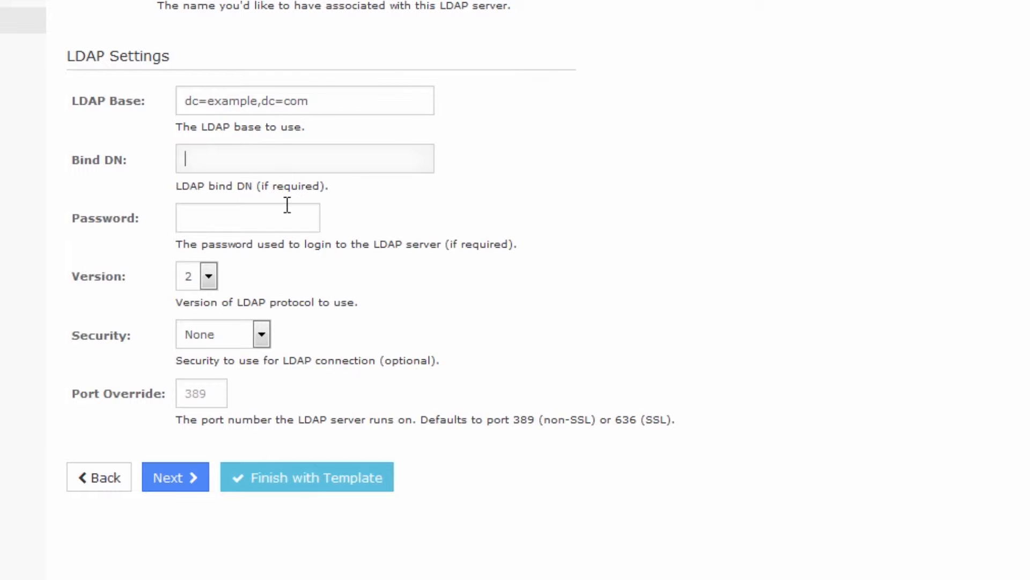
{"action": "left_click", "coordinate": [209, 276]}
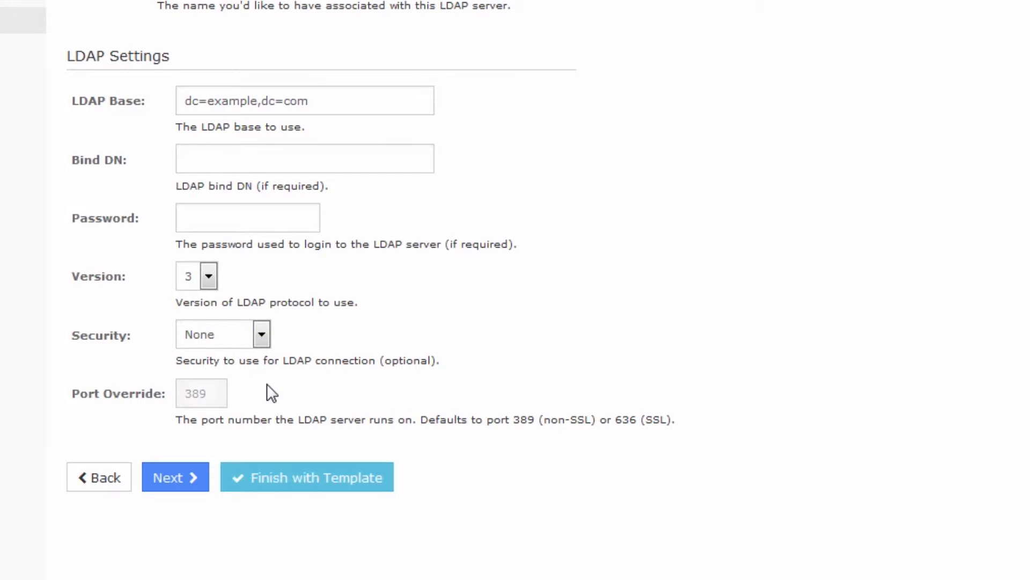
{"action": "left_click", "coordinate": [304, 158]}
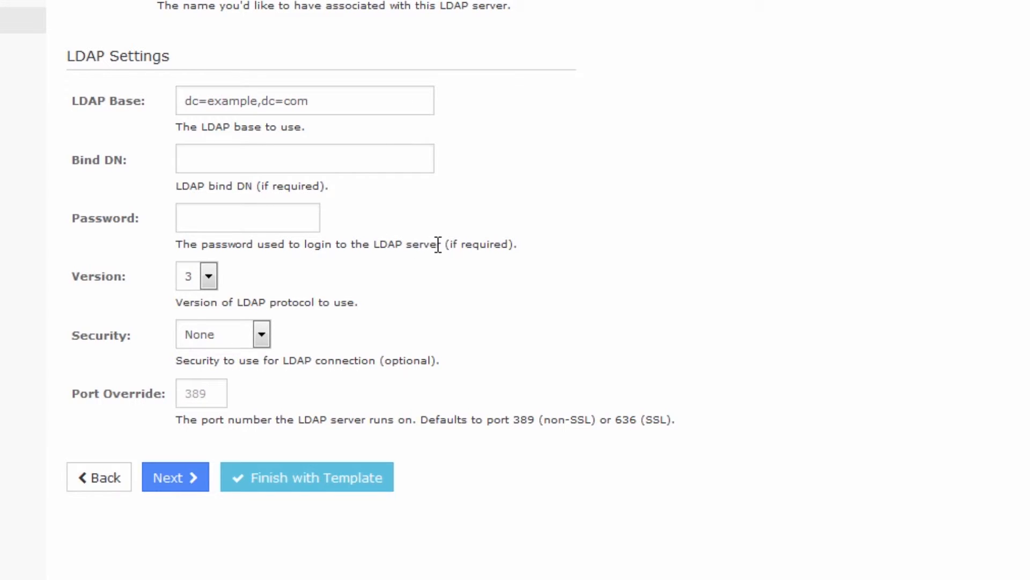
{"action": "left_click", "coordinate": [175, 477]}
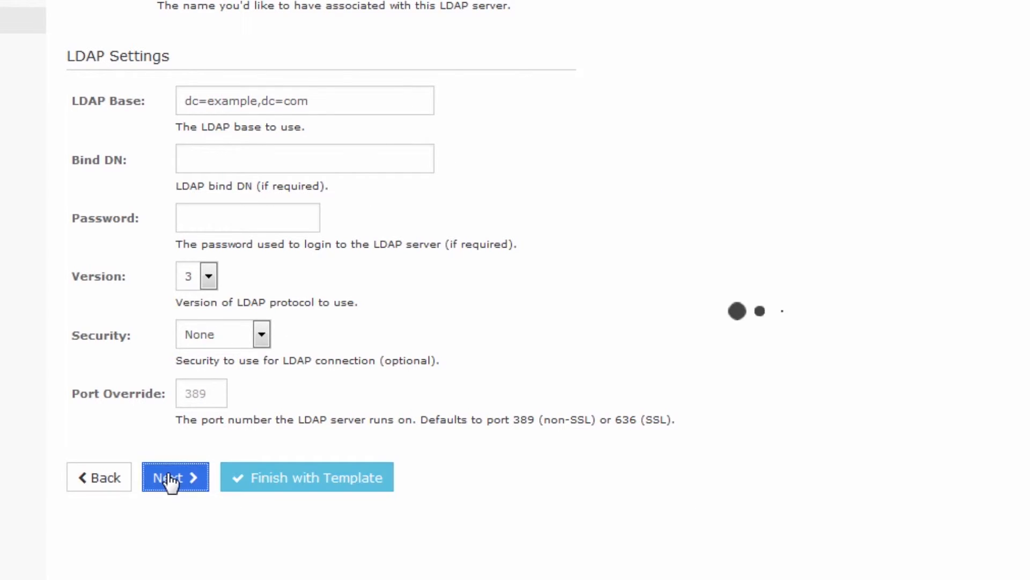
{"action": "left_click", "coordinate": [174, 477]}
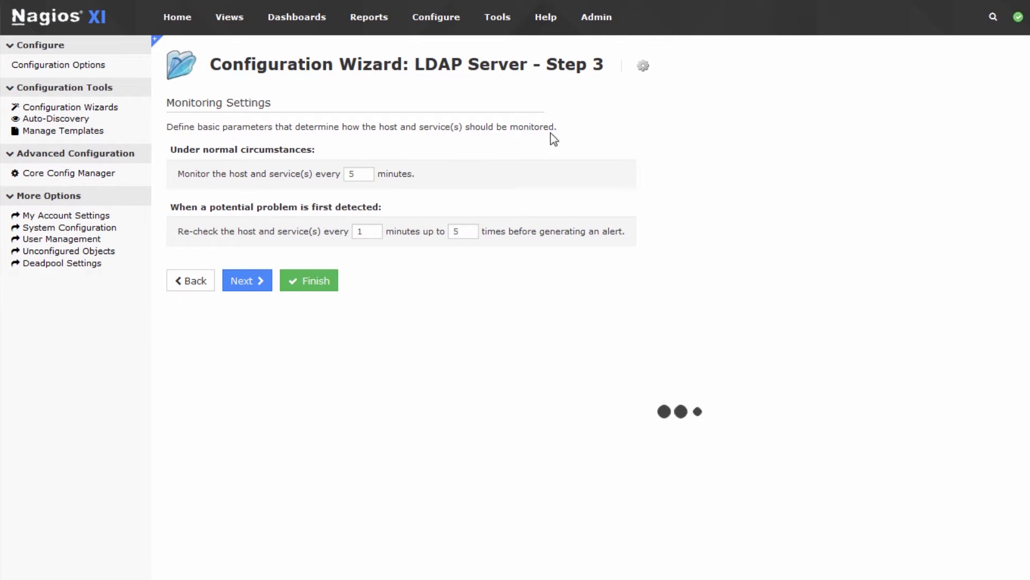
- Finish the wizard, then search '253' to open host 192.168.3.253's status
{"action": "left_click", "coordinate": [309, 280]}
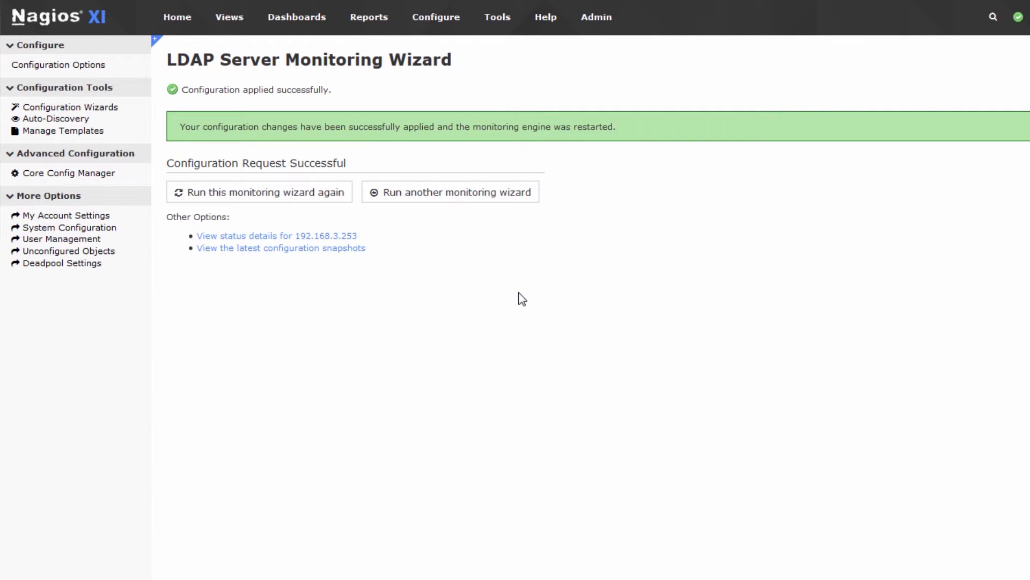
{"action": "mouse_move", "coordinate": [533, 299]}
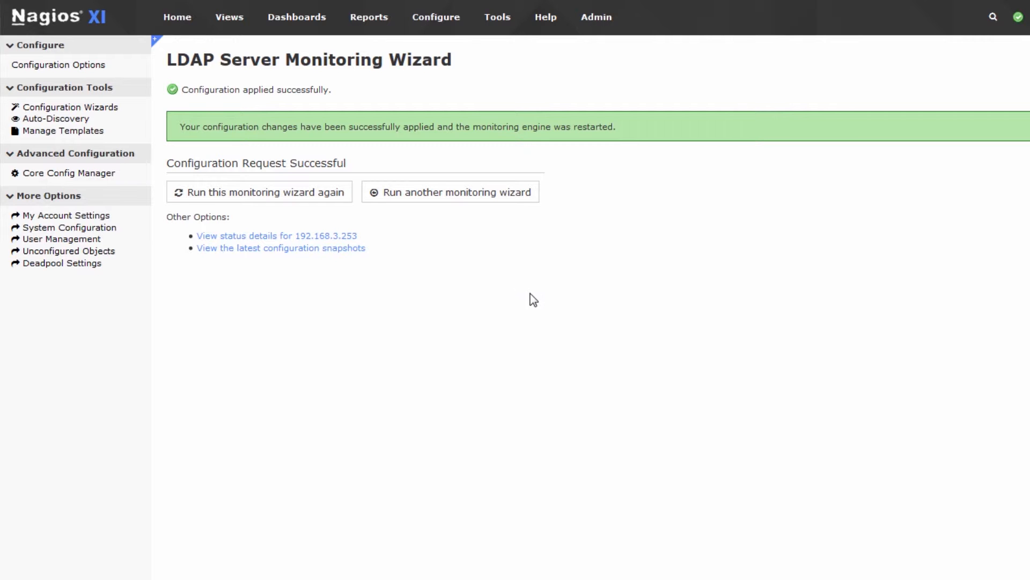
{"action": "mouse_move", "coordinate": [869, 136]}
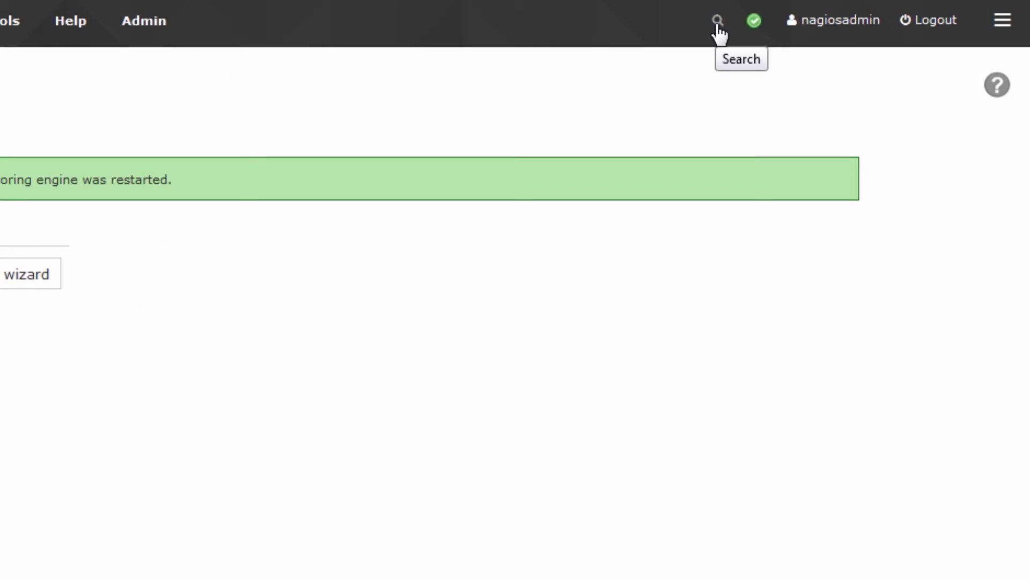
{"action": "left_click", "coordinate": [717, 19]}
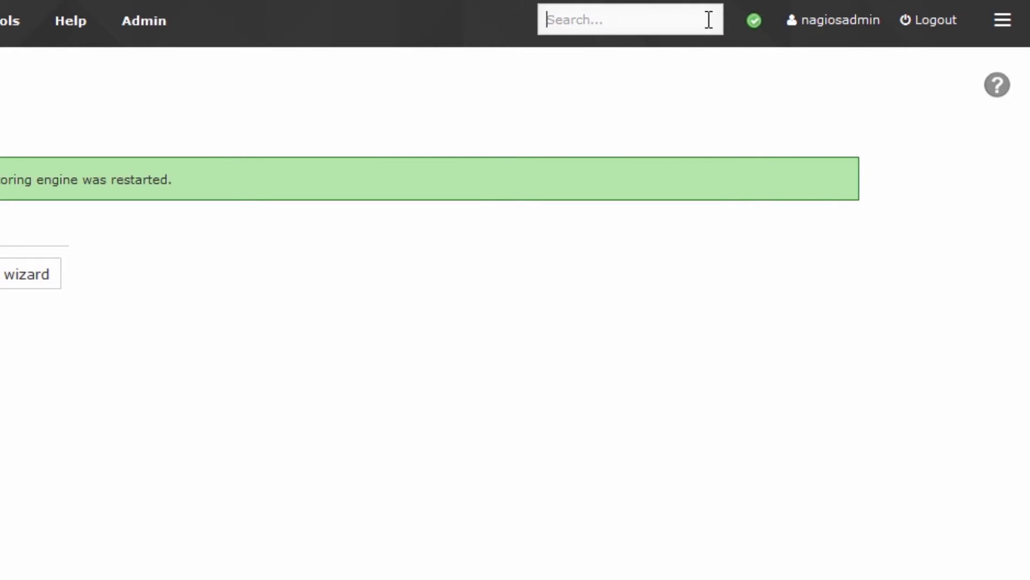
{"action": "type", "text": "253"}
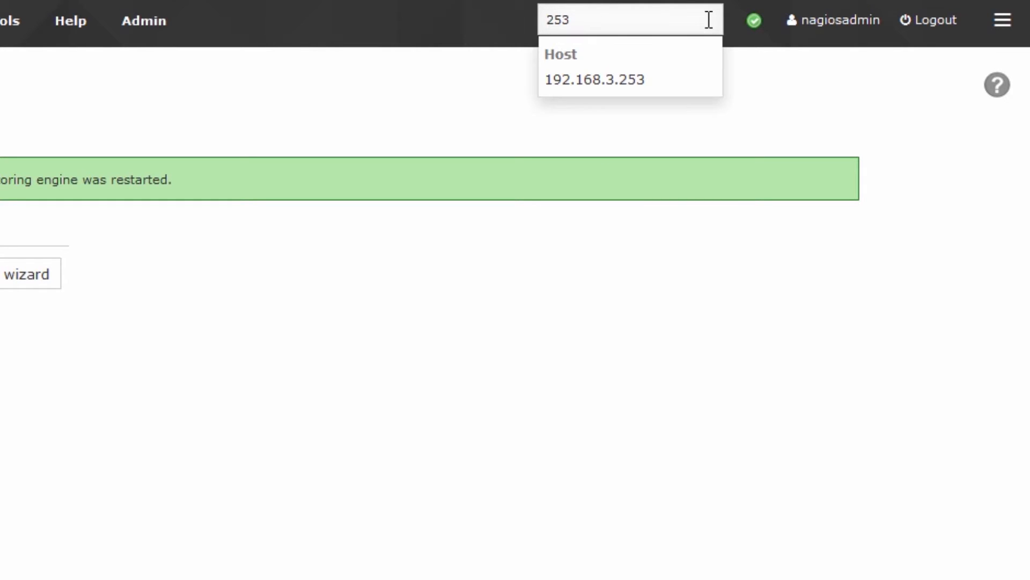
{"action": "left_click", "coordinate": [595, 79]}
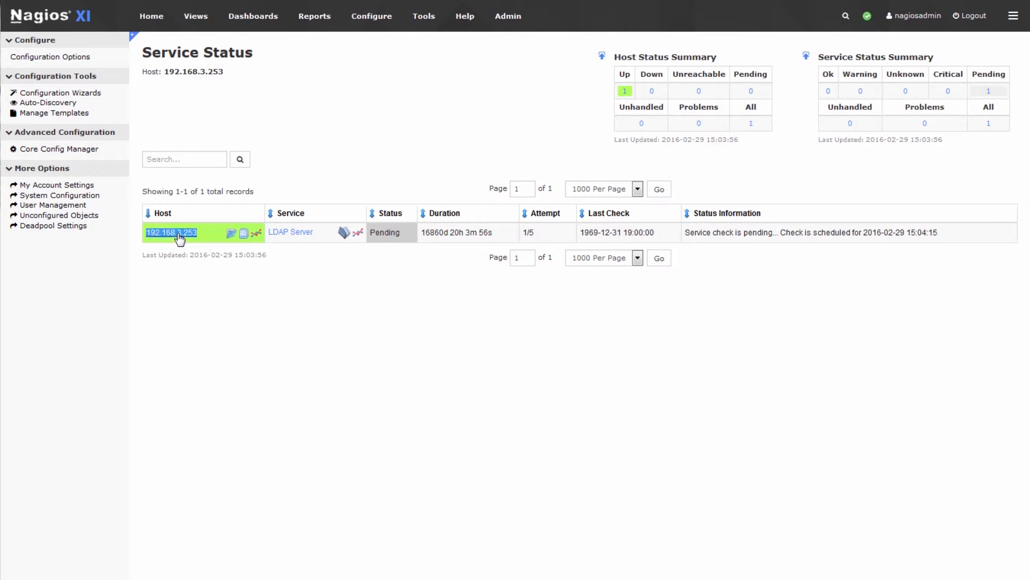
{"action": "mouse_move", "coordinate": [309, 240]}
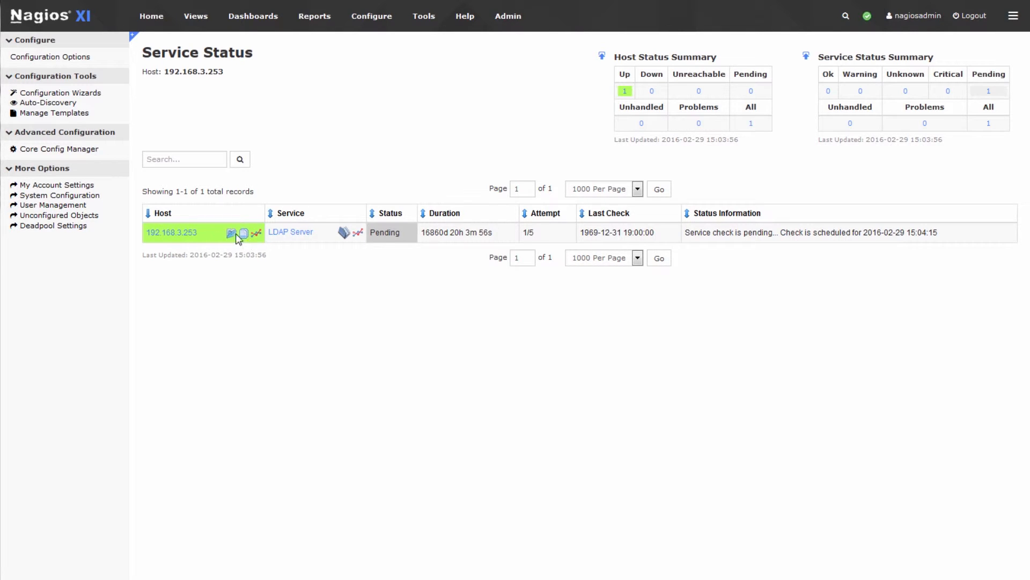
{"action": "mouse_move", "coordinate": [192, 232]}
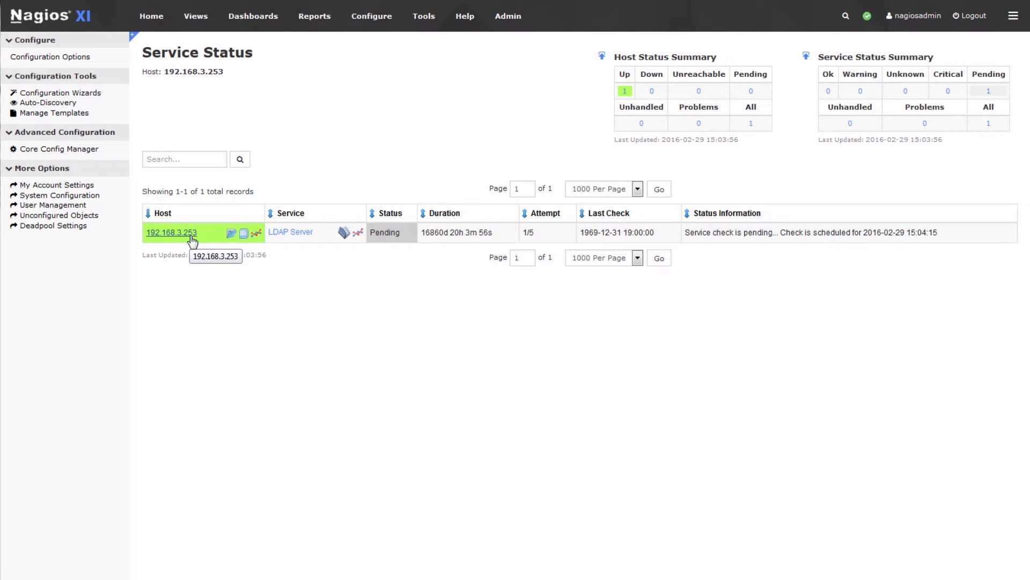
{"action": "mouse_move", "coordinate": [305, 235]}
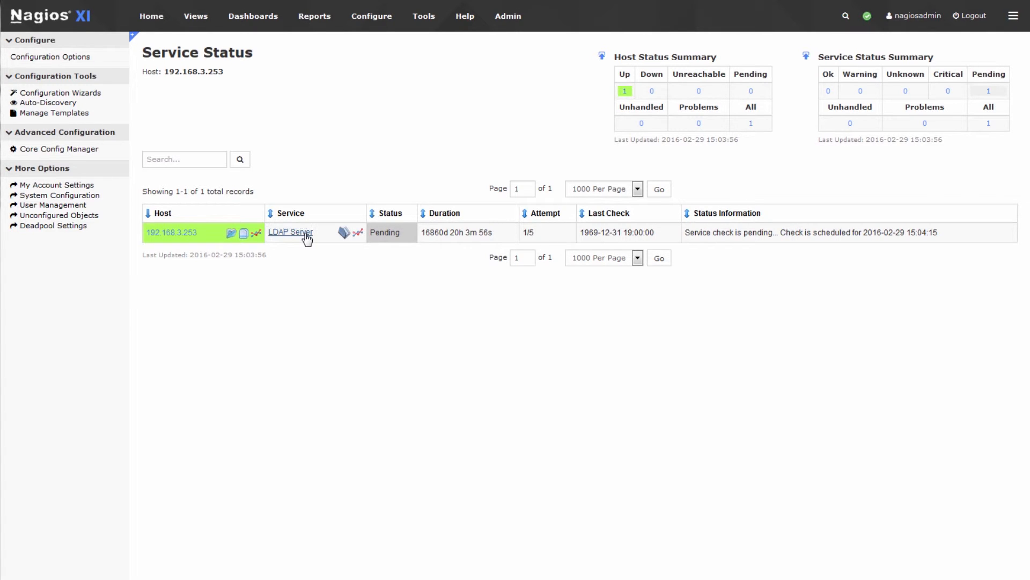
- Open the LDAP Server service detail, showing LDAP OK with 0.037-second response
{"action": "left_click", "coordinate": [290, 232]}
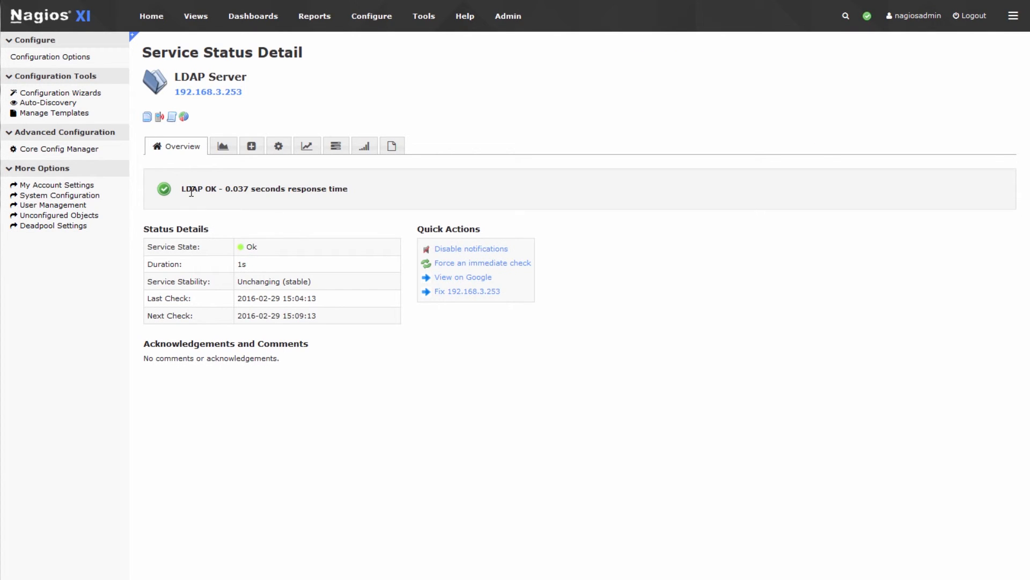